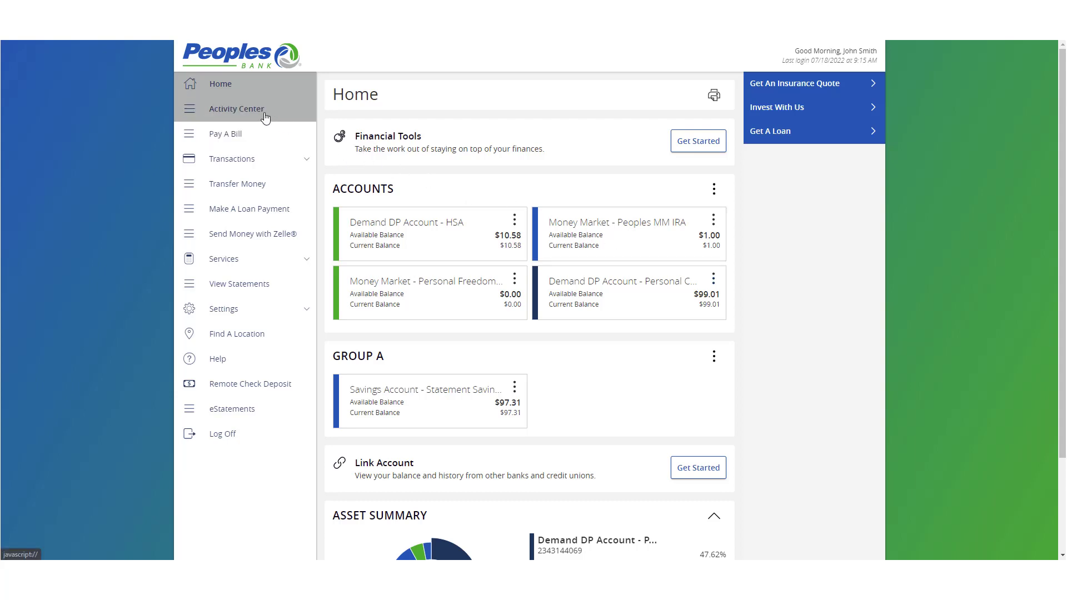
pyautogui.moveTo(254, 116)
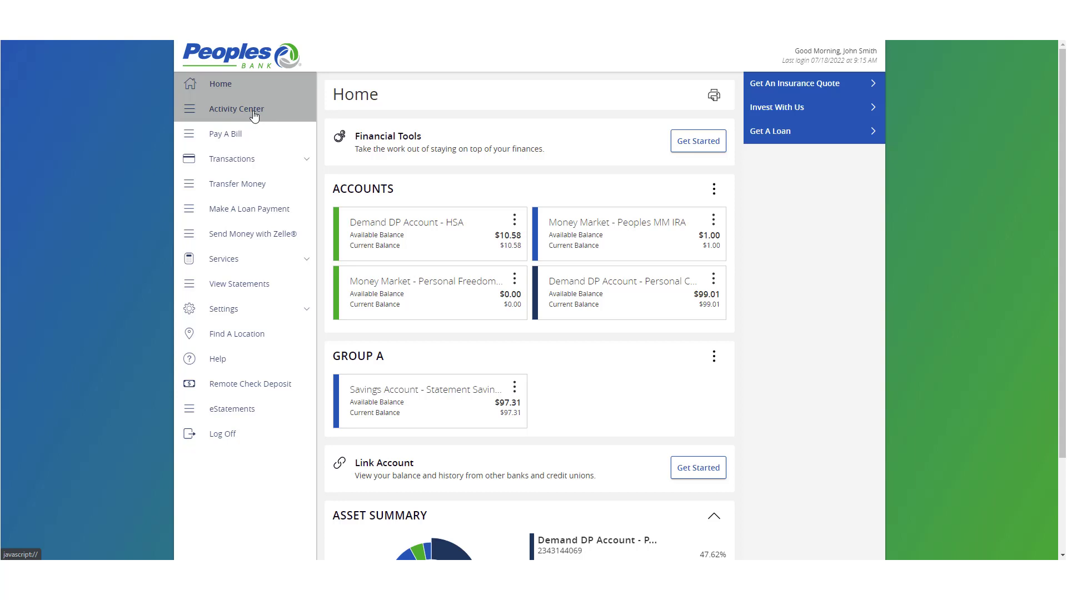
# Go to the Activity Center from the left navigation, listing single transactions.
pyautogui.click(236, 107)
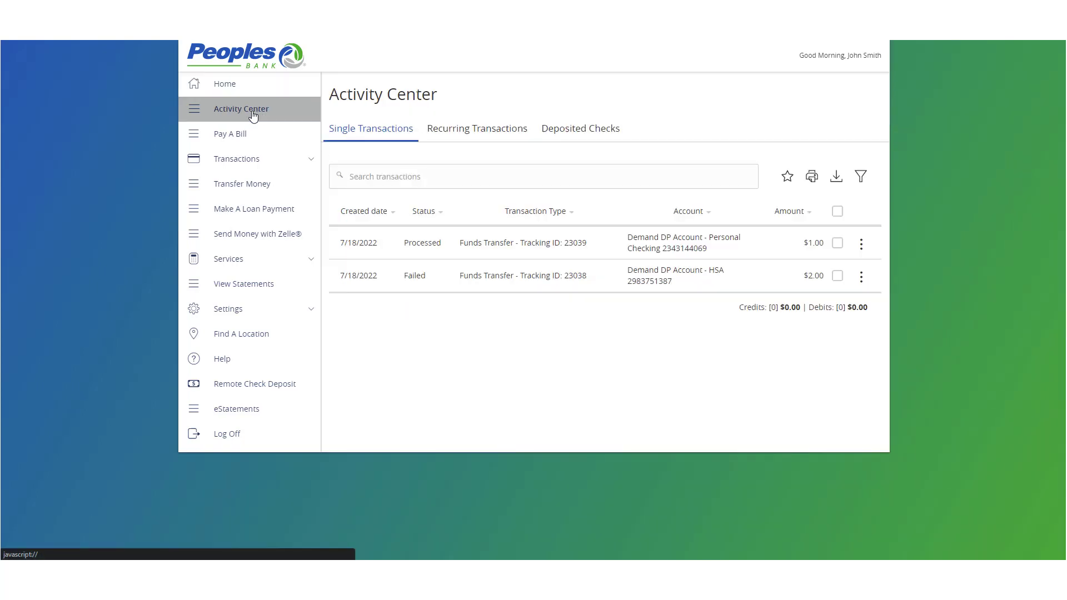
pyautogui.moveTo(230, 134)
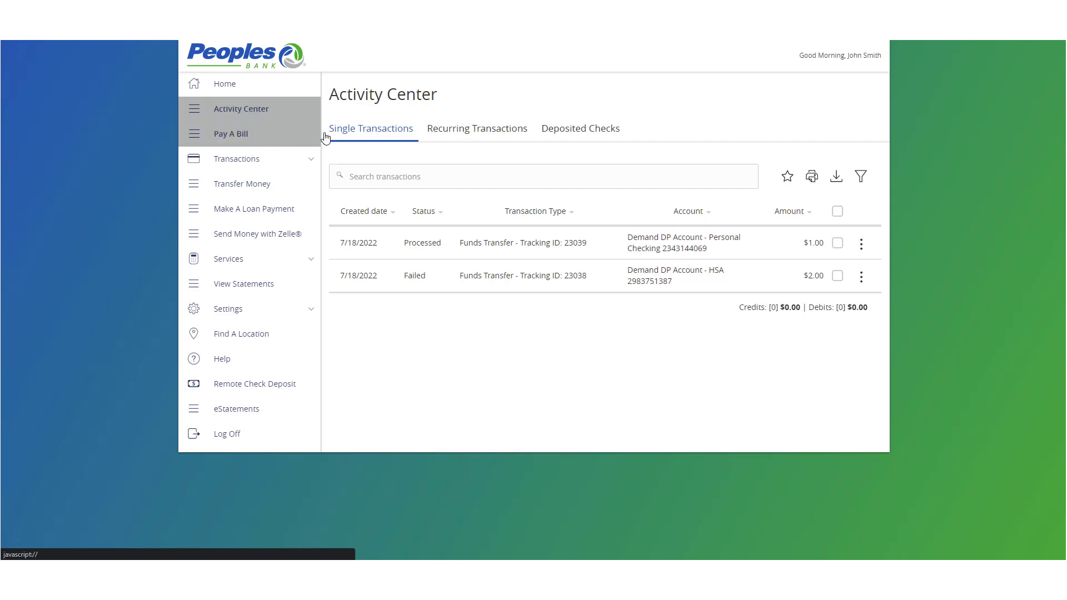
pyautogui.moveTo(378, 164)
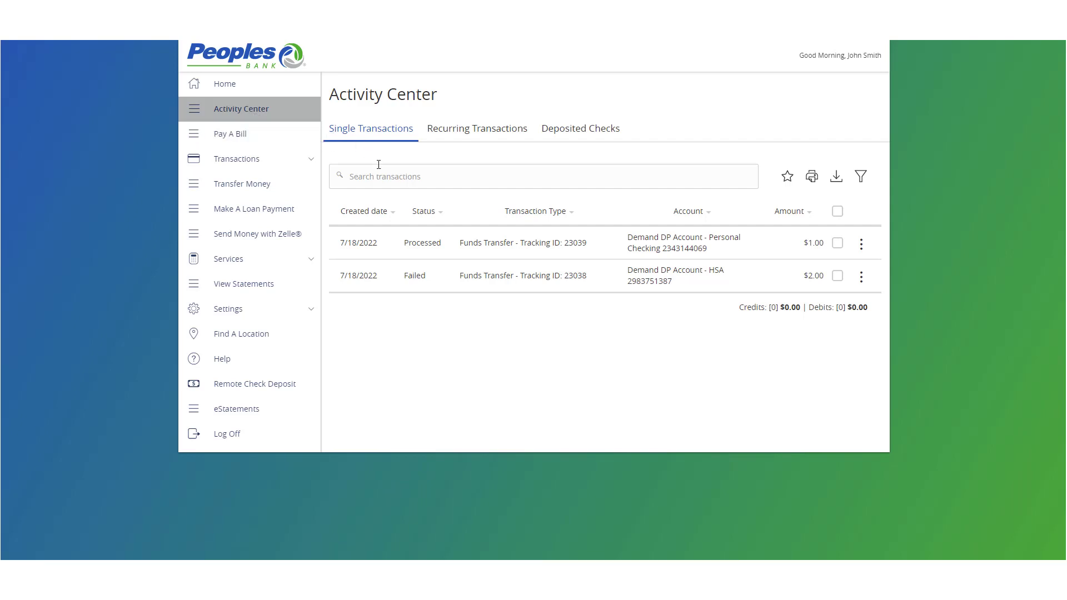
pyautogui.moveTo(391, 204)
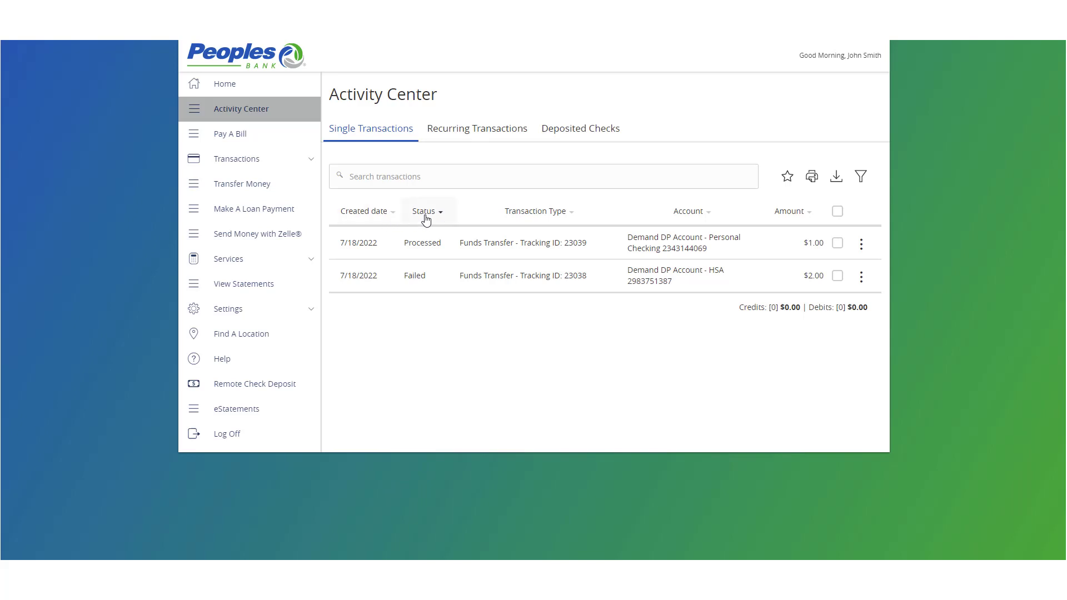
pyautogui.moveTo(721, 222)
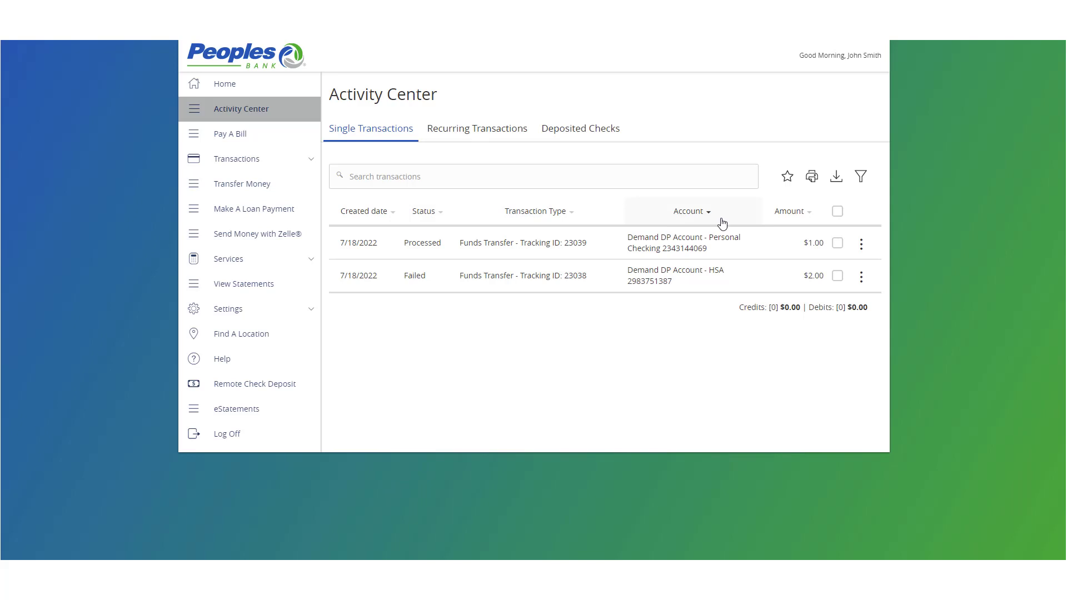
pyautogui.moveTo(787, 211)
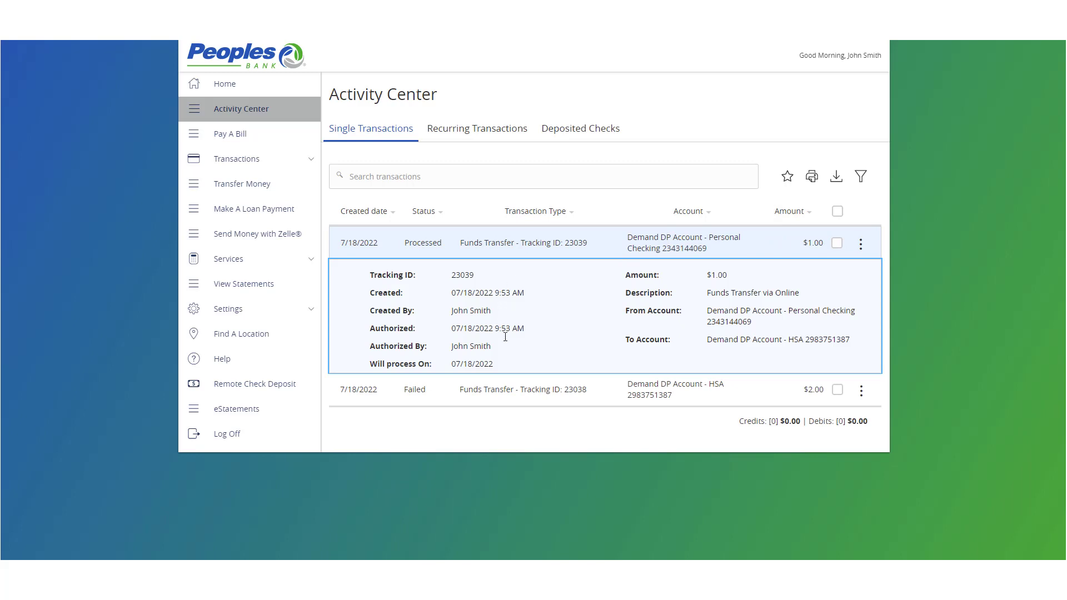
pyautogui.moveTo(524, 251)
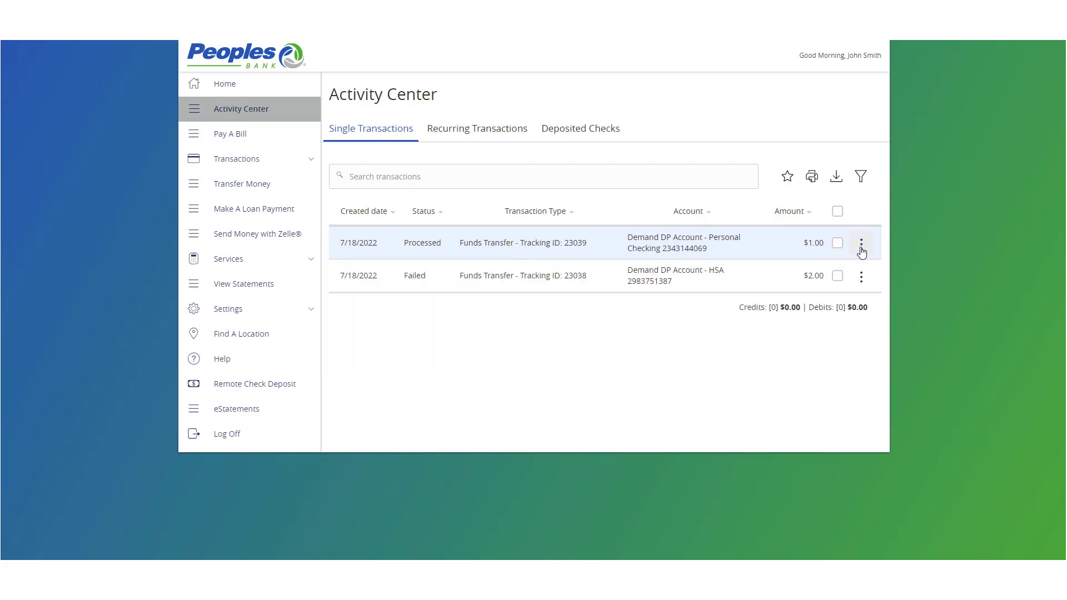
pyautogui.click(860, 243)
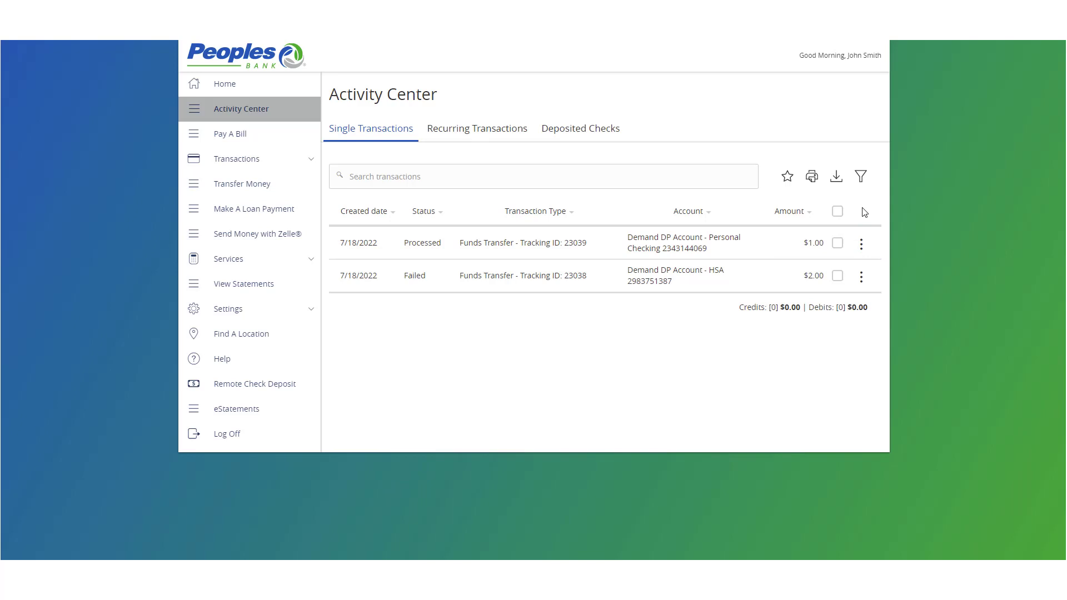
# Expand the filter panel above the Single Transactions list, leaving all filters at defaults.
pyautogui.click(860, 176)
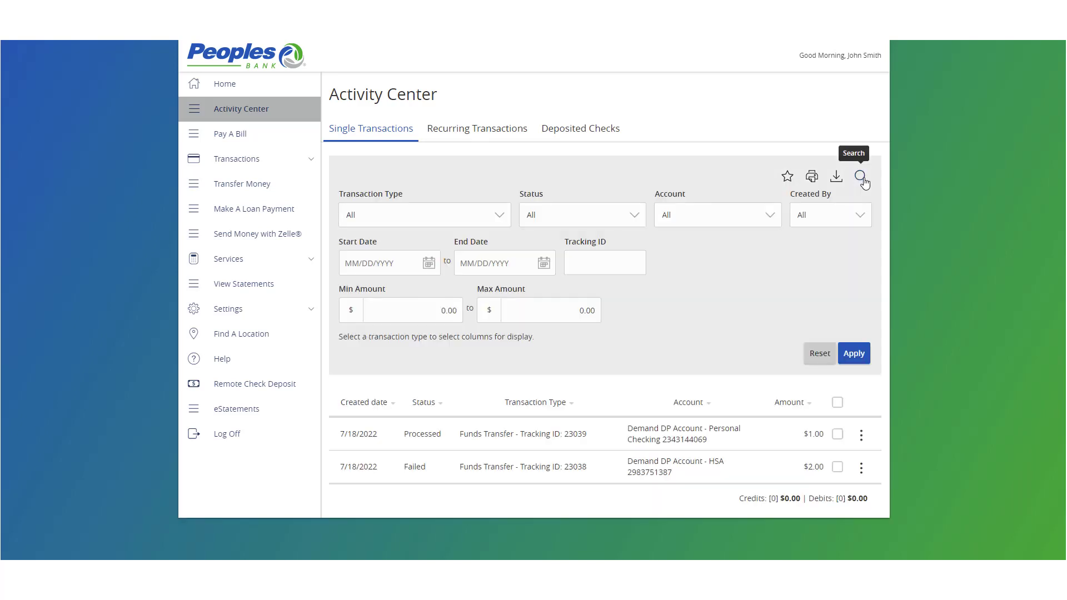
pyautogui.moveTo(590, 235)
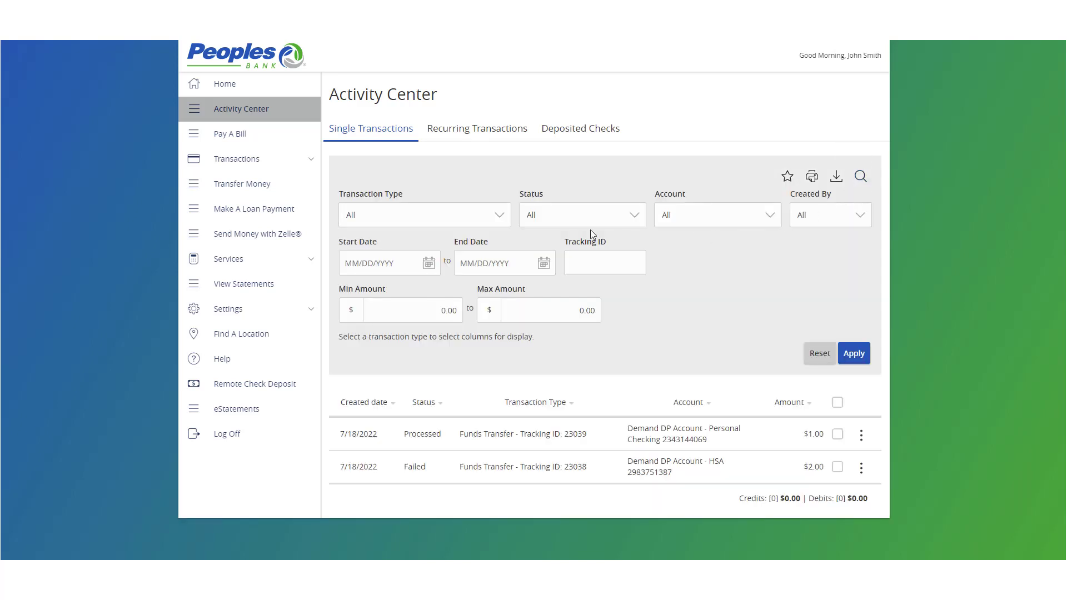
pyautogui.moveTo(507, 224)
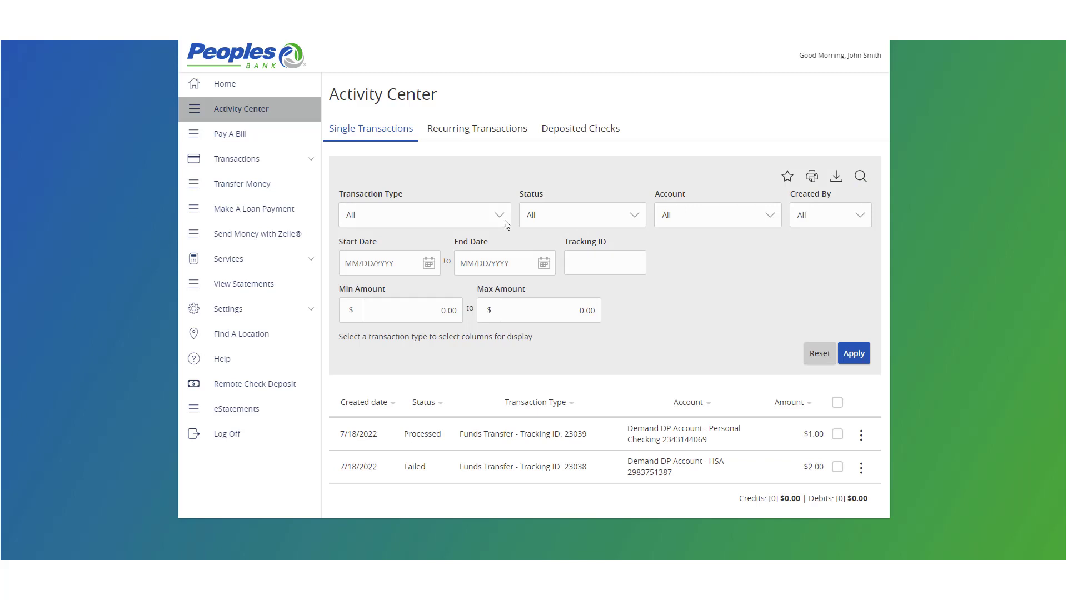
pyautogui.click(423, 214)
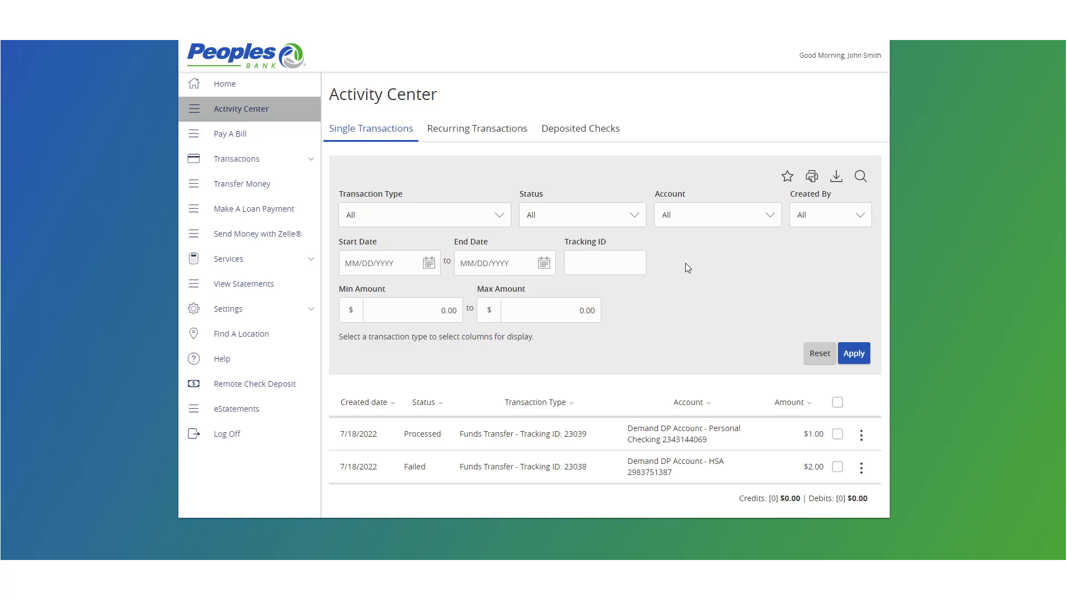
pyautogui.moveTo(646, 340)
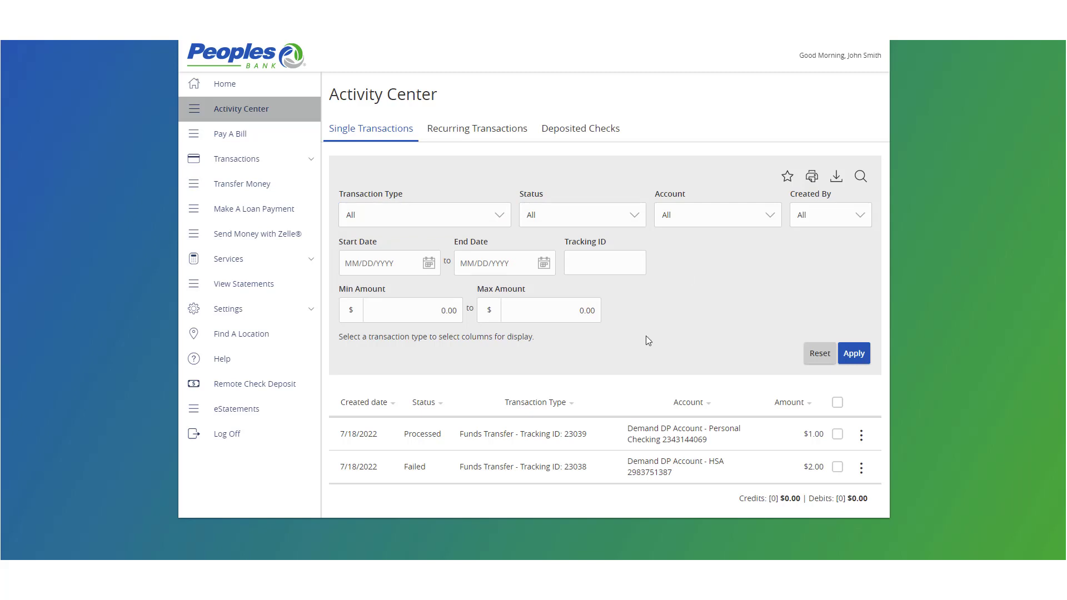
pyautogui.moveTo(737, 300)
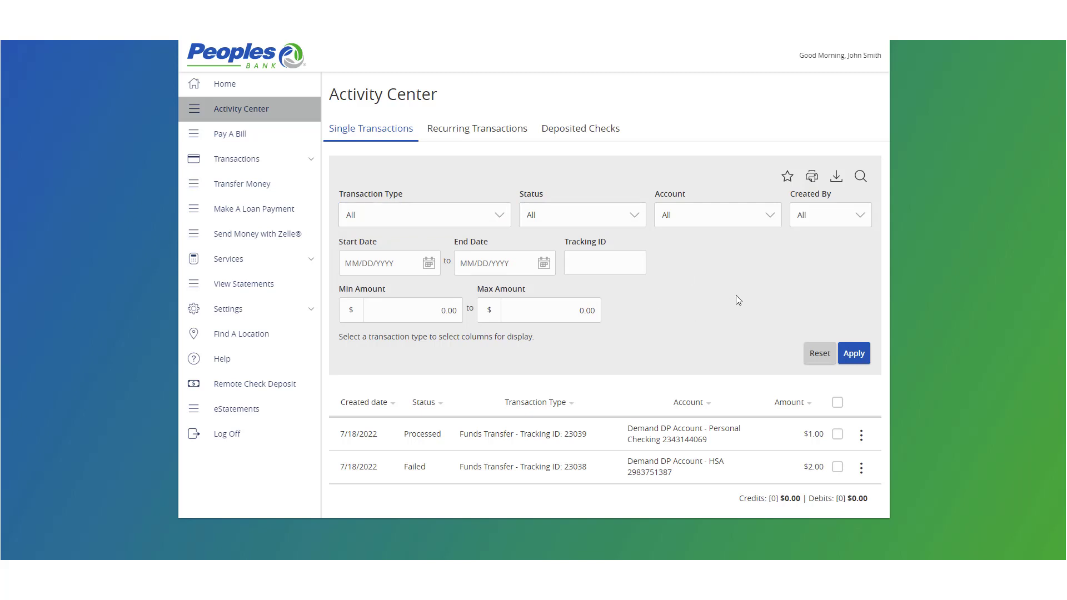
pyautogui.moveTo(821, 227)
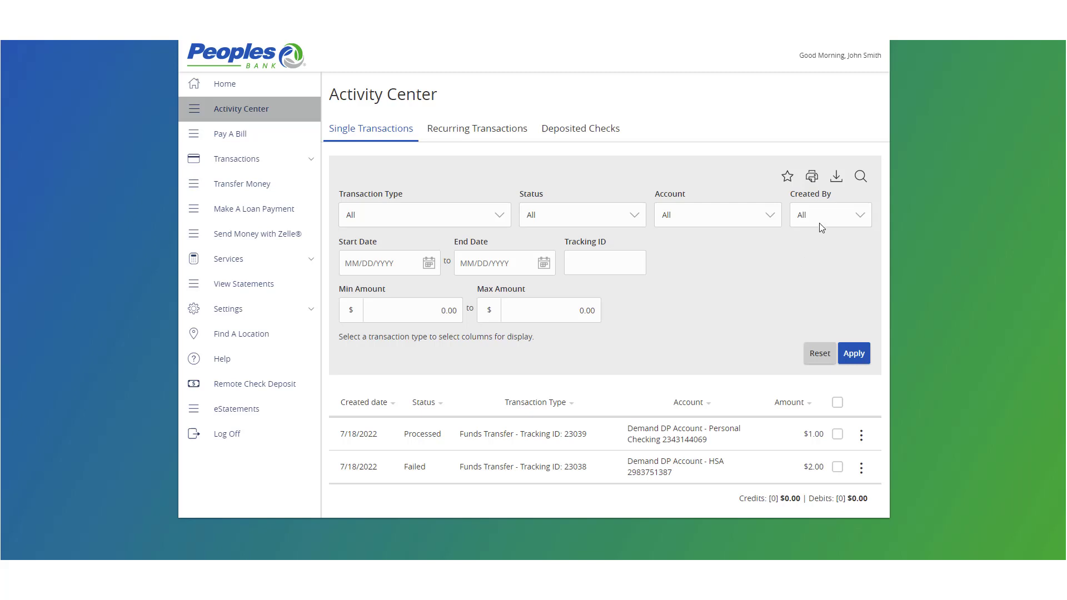
pyautogui.moveTo(836, 177)
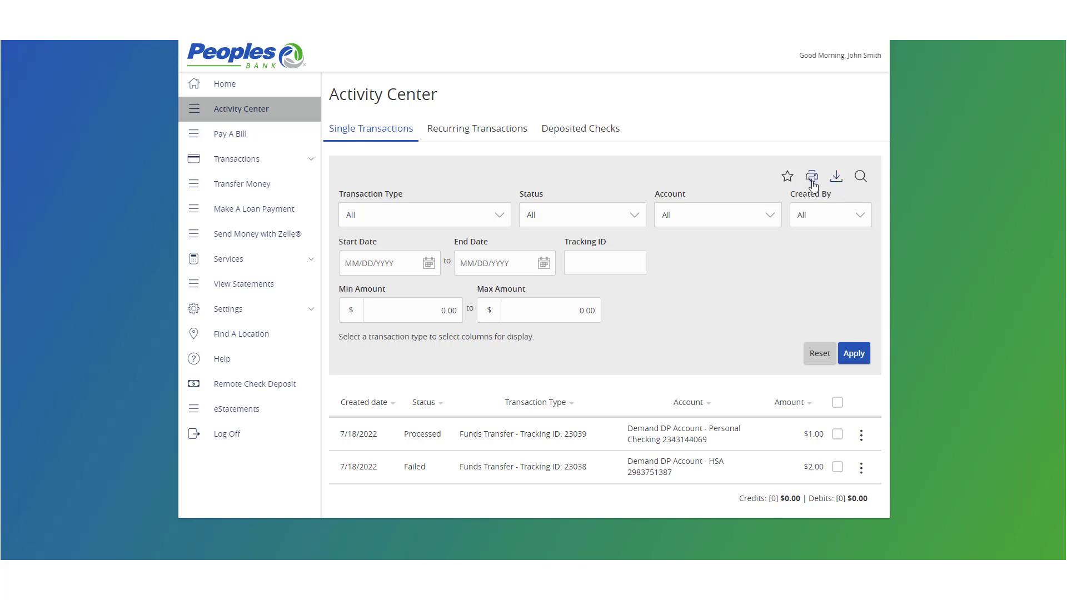
pyautogui.moveTo(811, 177)
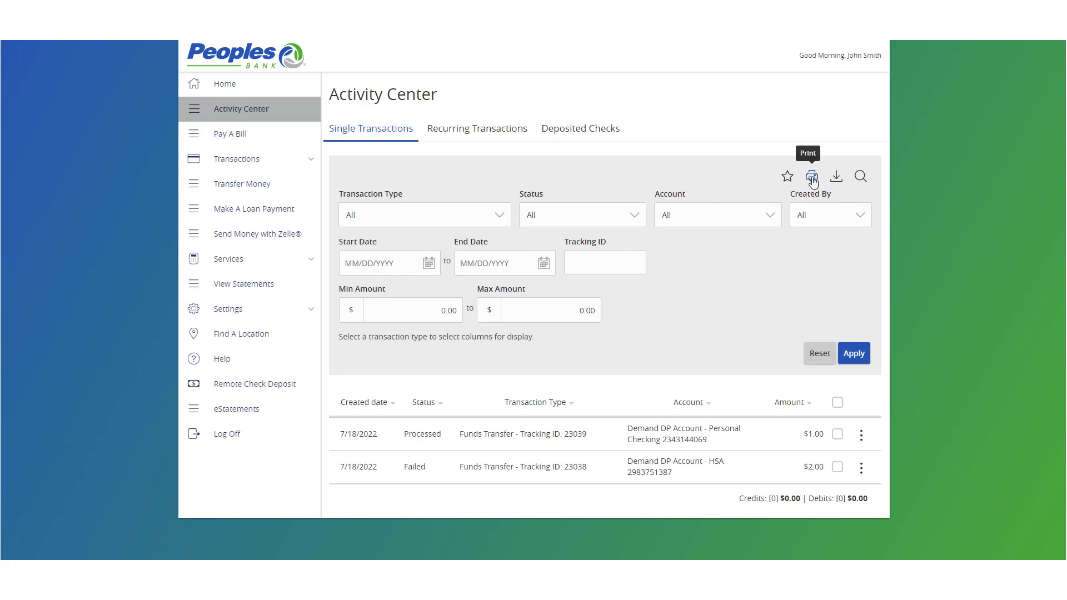
pyautogui.click(787, 177)
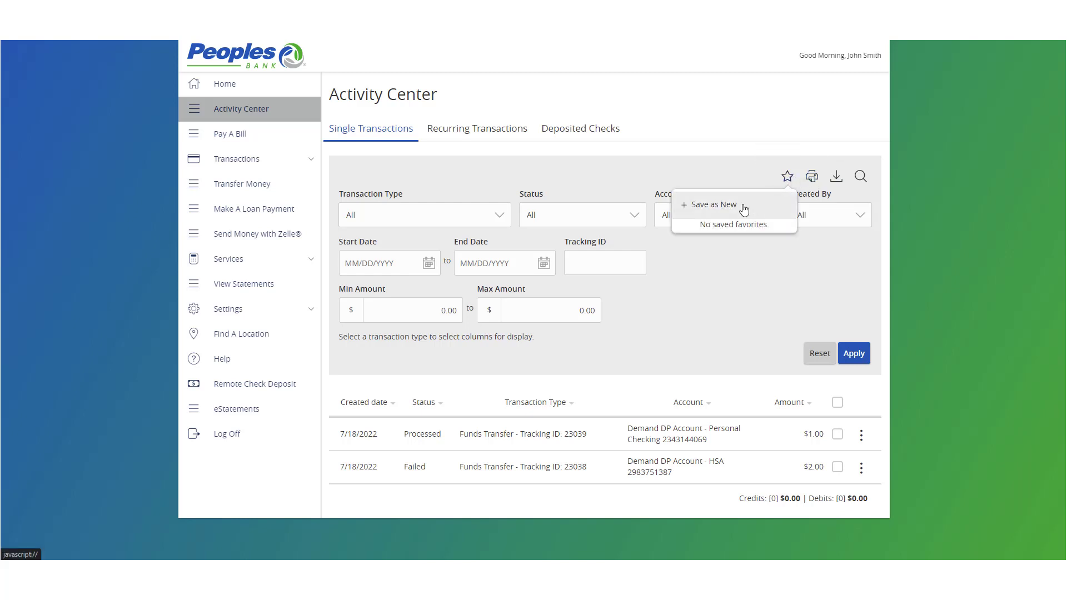
pyautogui.click(786, 177)
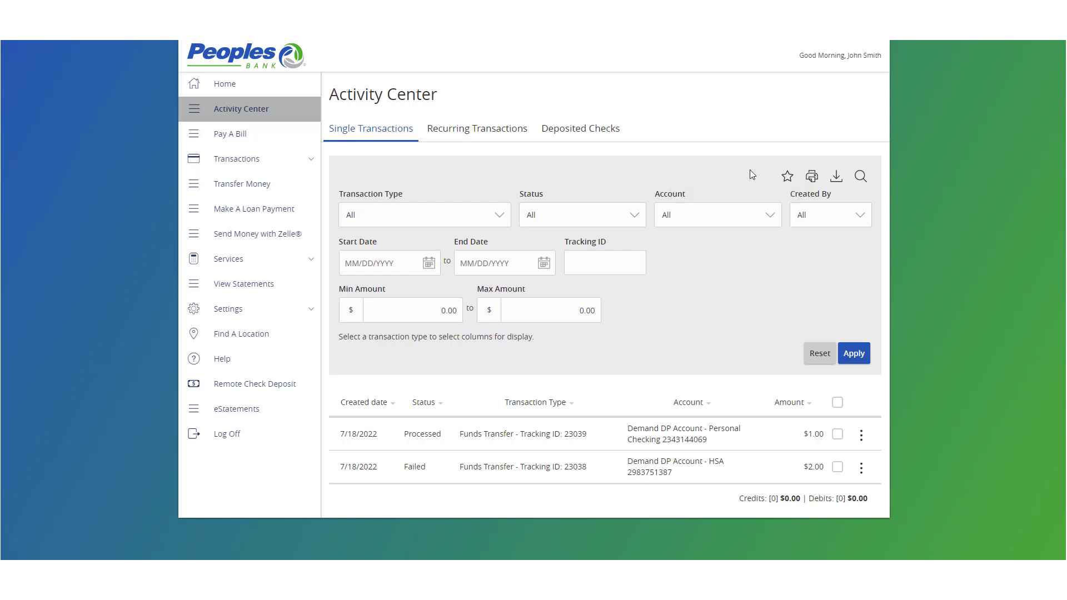
pyautogui.moveTo(477, 128)
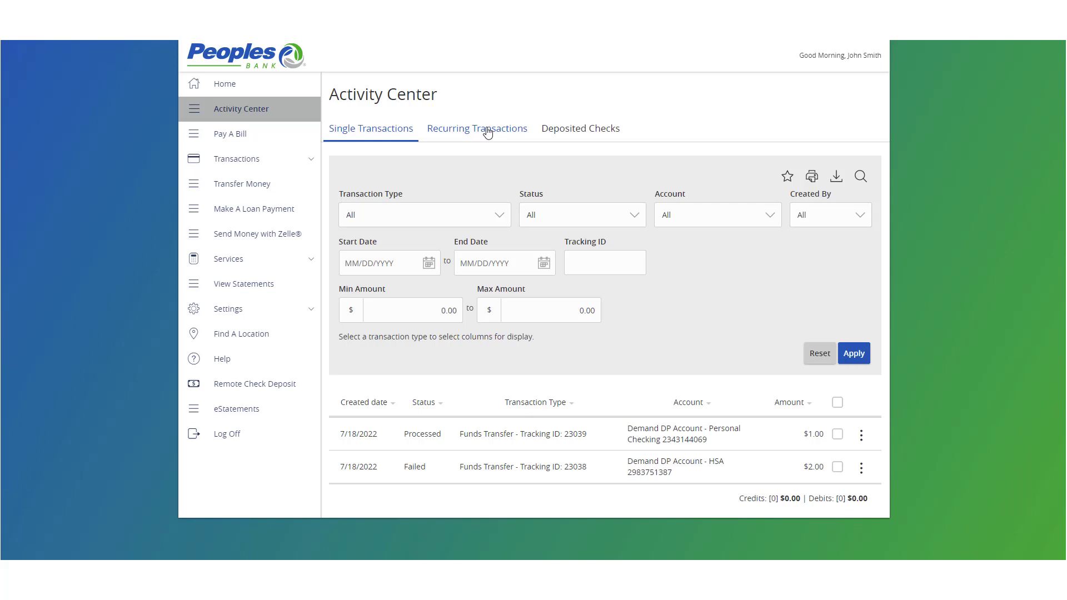
pyautogui.moveTo(573, 132)
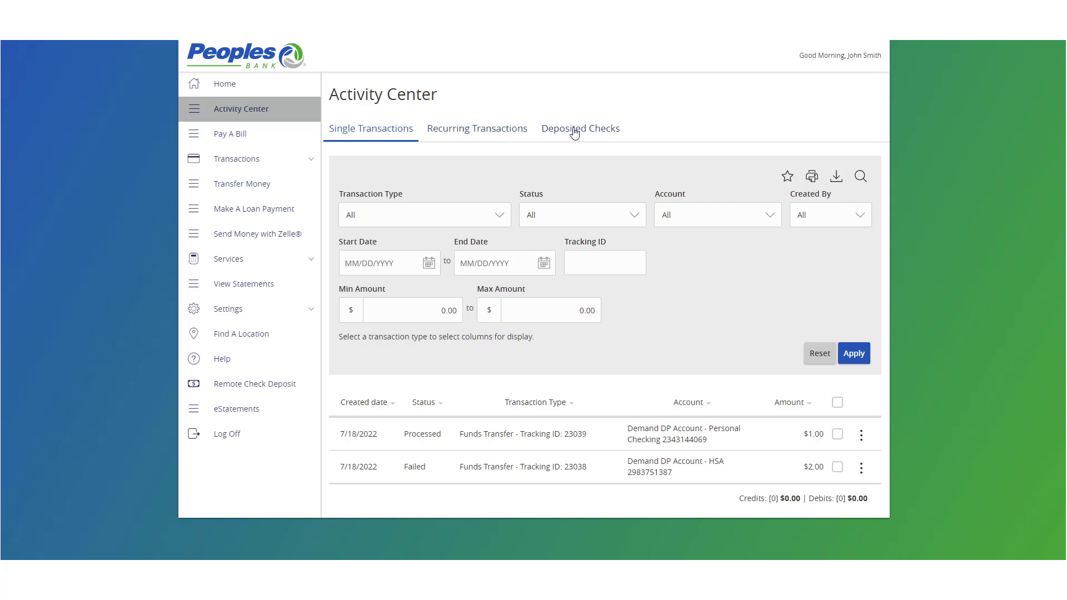